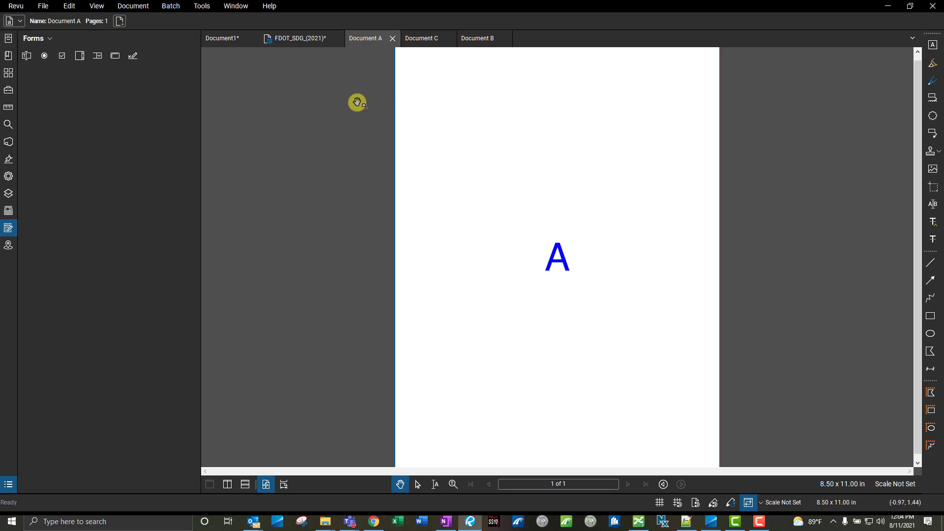
pyautogui.moveTo(323, 66)
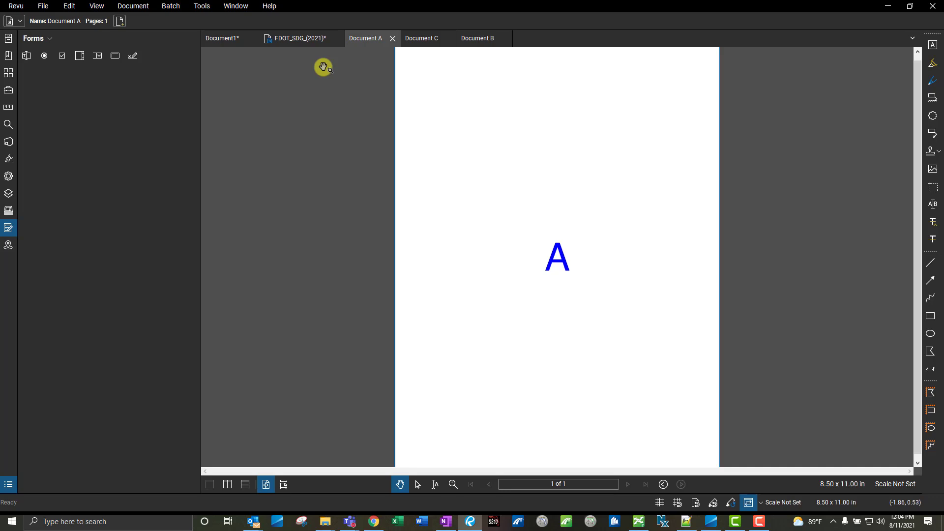
pyautogui.moveTo(324, 56)
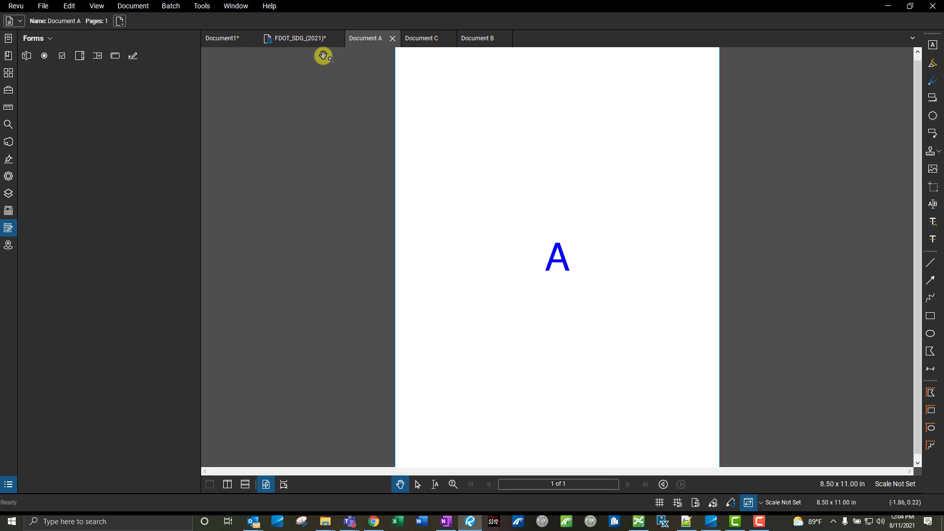
pyautogui.moveTo(42, 6)
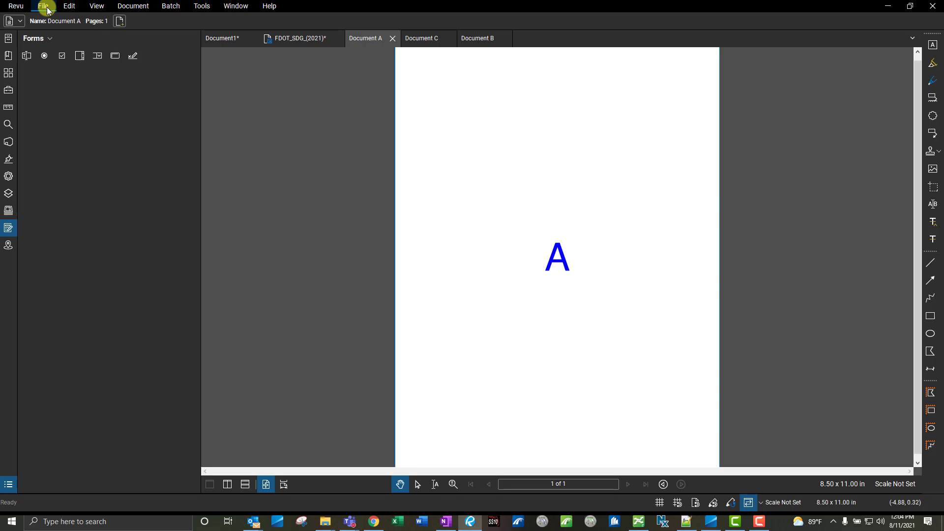
# - Start Combine, add all open files, then remove Document1, FDOT_SDG and Document C
pyautogui.click(43, 5)
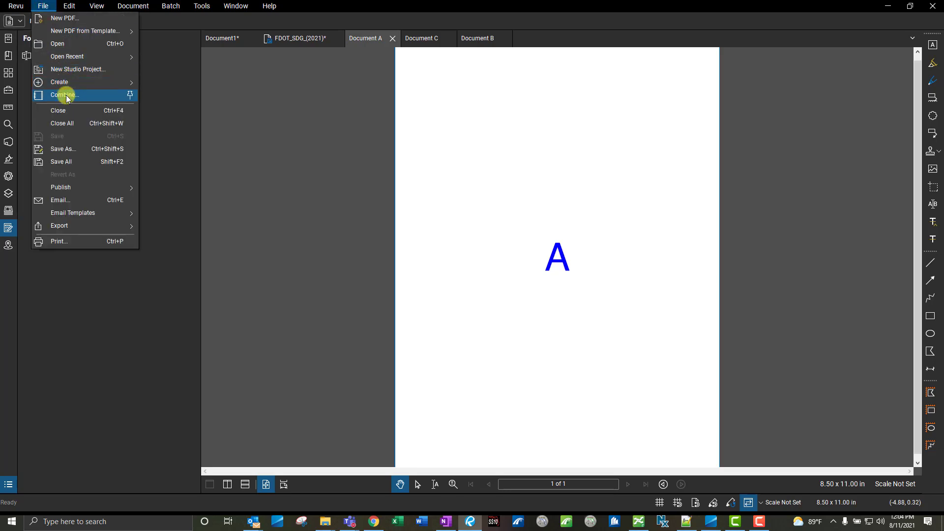
pyautogui.click(64, 95)
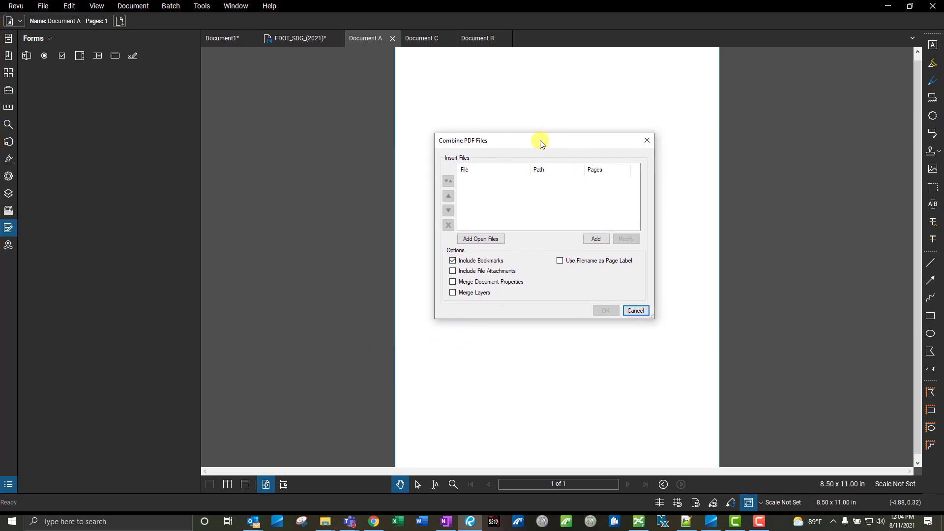
pyautogui.moveTo(502, 218)
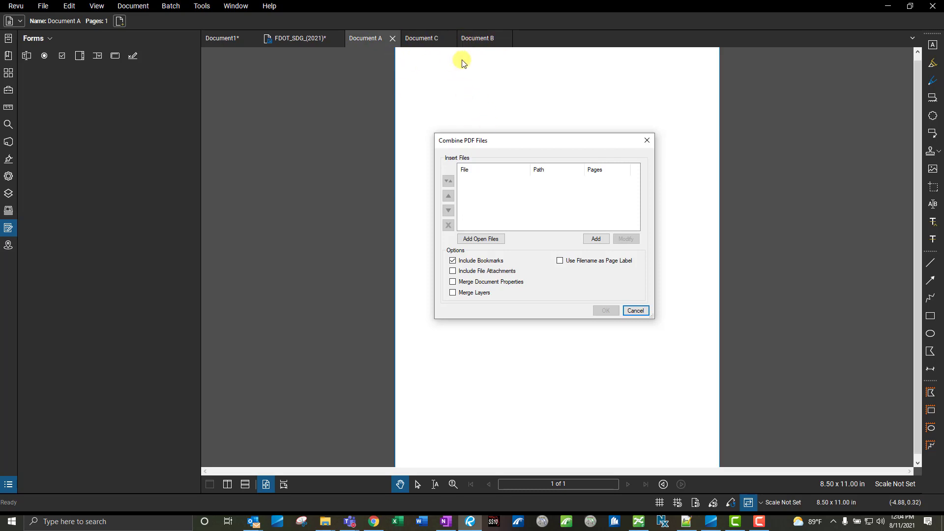
pyautogui.click(480, 238)
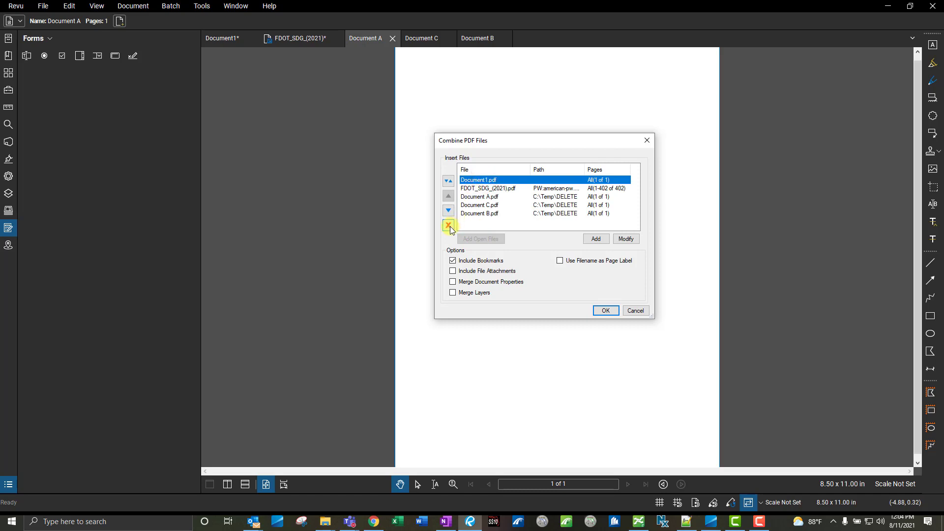
pyautogui.click(448, 225)
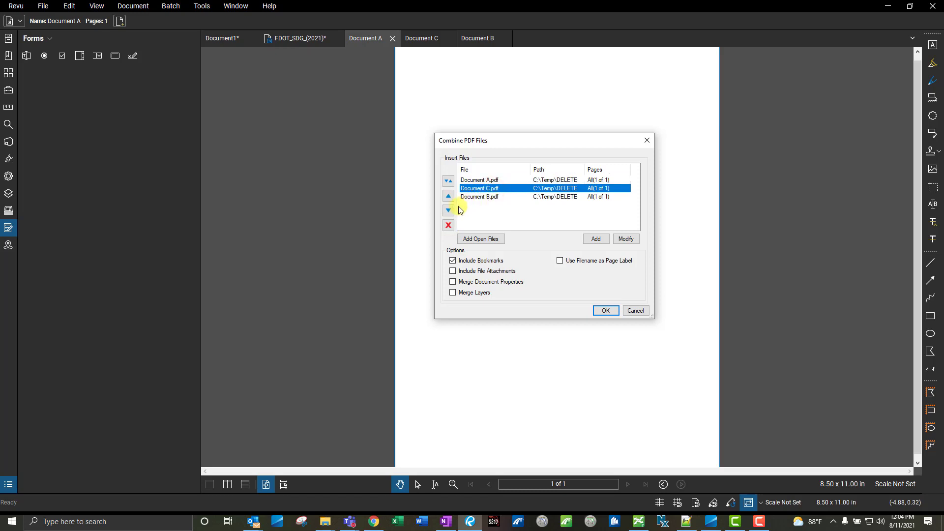
pyautogui.click(448, 196)
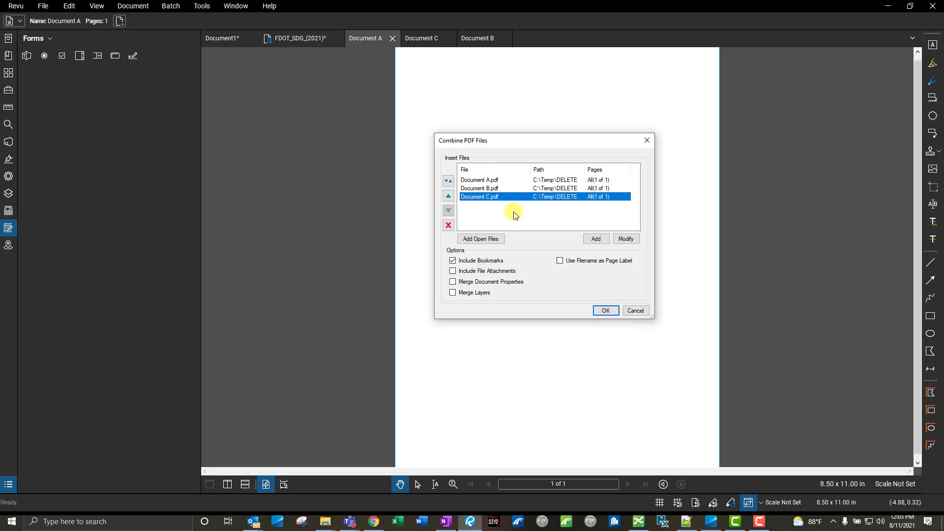
pyautogui.click(448, 225)
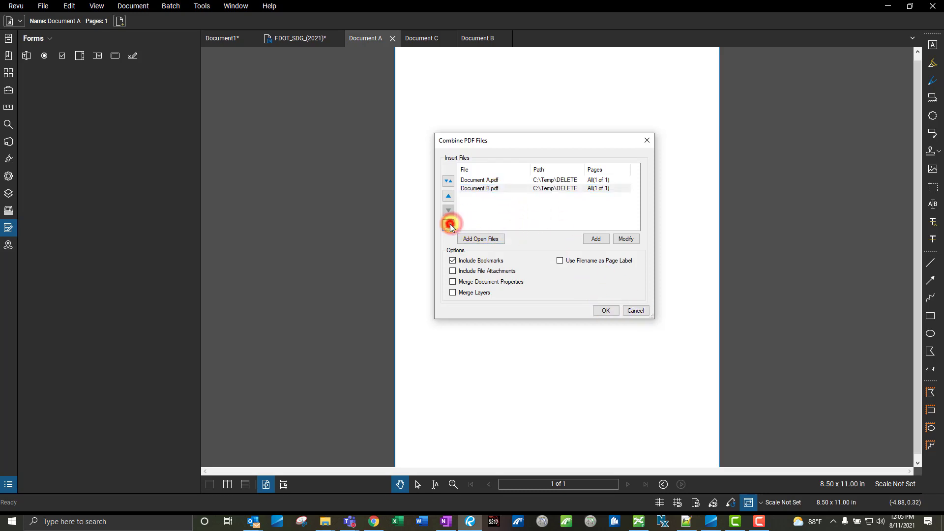
# - Clear the list and add Documents A, B and C from C:\Temp\DELETE
pyautogui.click(449, 225)
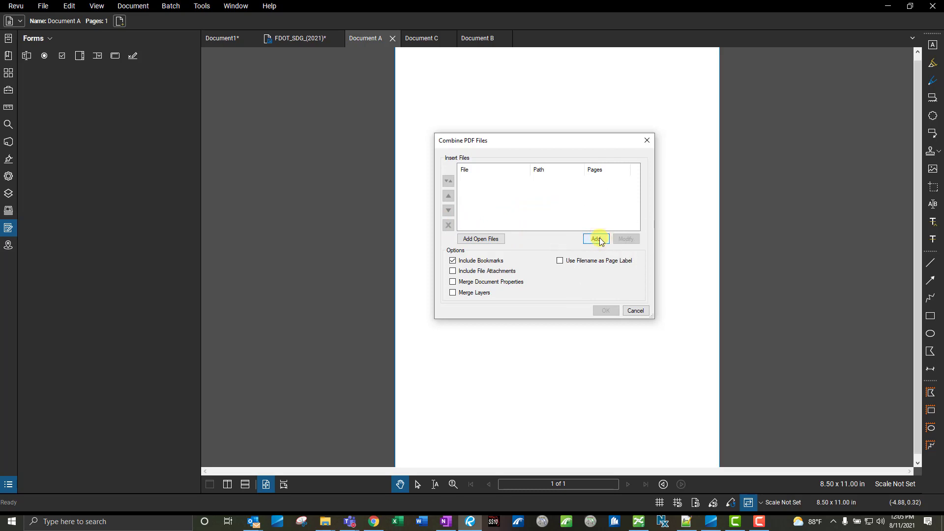
pyautogui.click(596, 239)
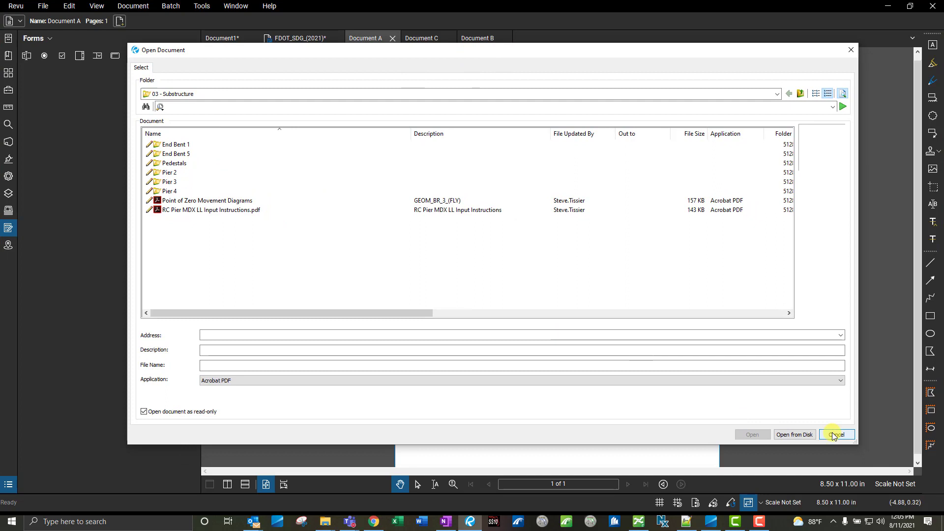
pyautogui.moveTo(794, 434)
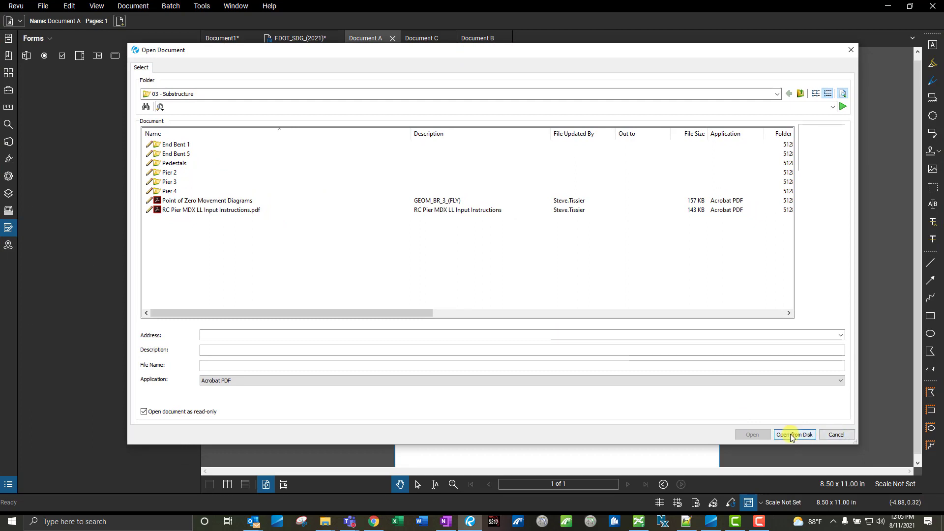
pyautogui.click(175, 144)
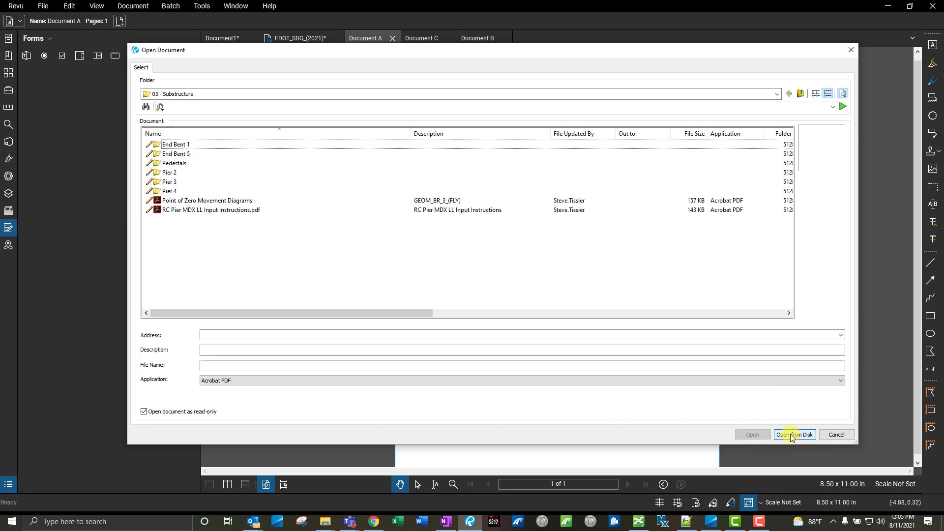
pyautogui.click(795, 435)
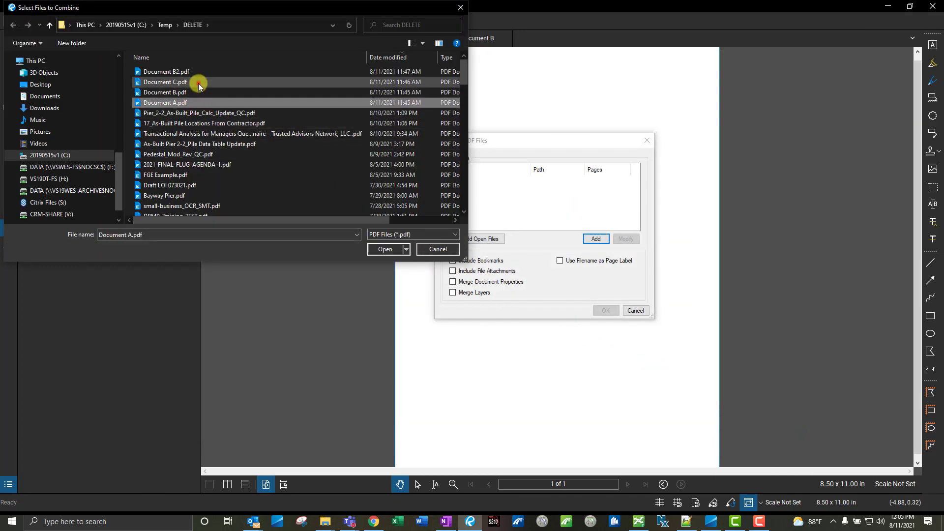
pyautogui.click(165, 81)
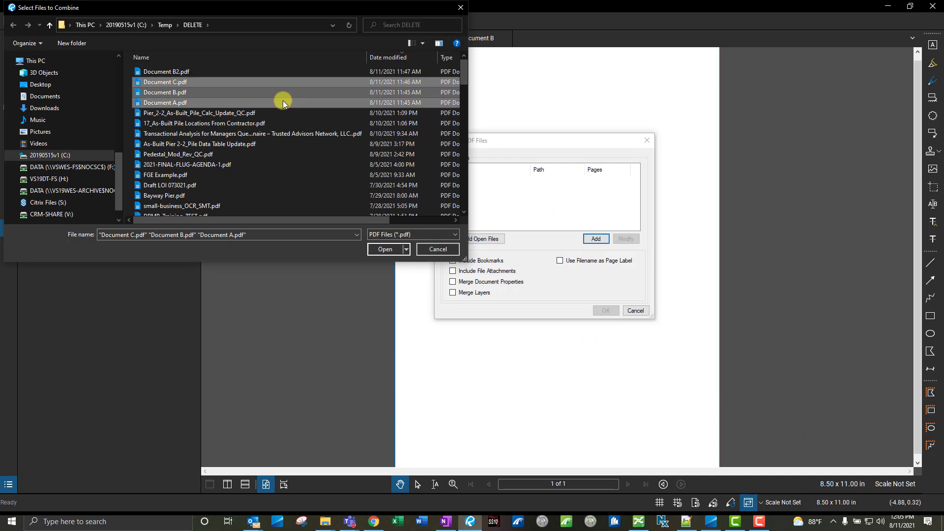
pyautogui.click(384, 249)
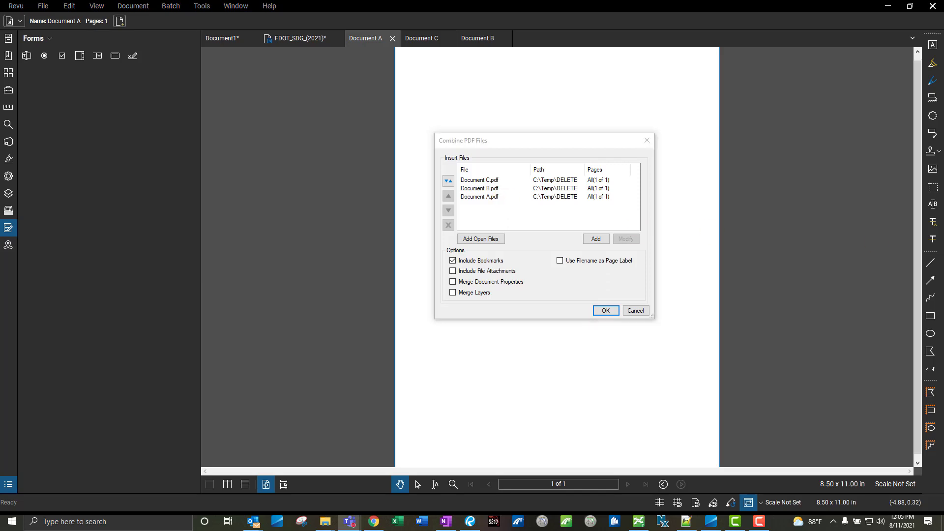
# - Move Document A to the top and Document B ahead of Document C
pyautogui.click(493, 196)
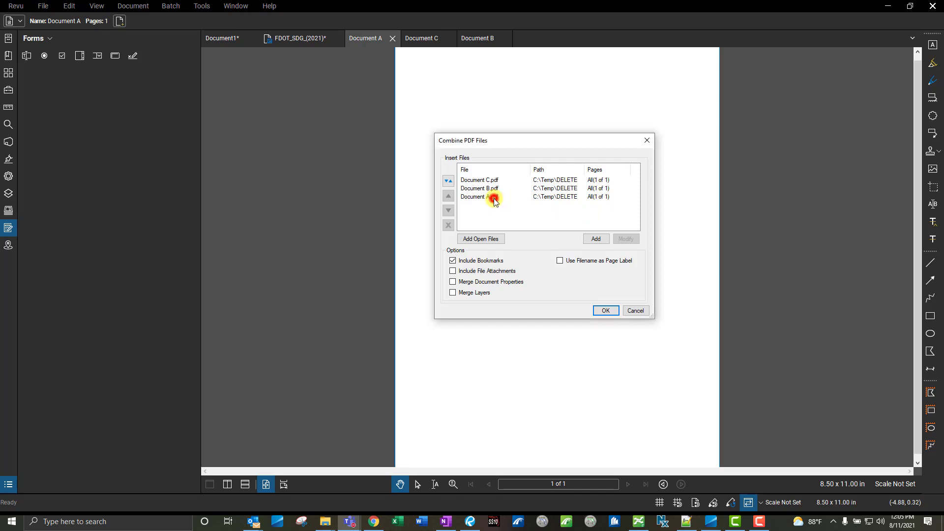
pyautogui.click(478, 196)
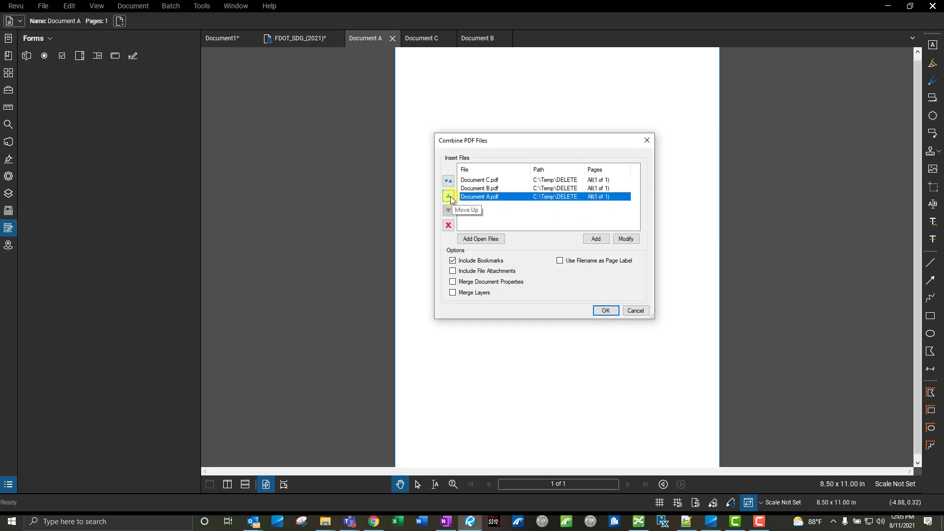
pyautogui.click(448, 196)
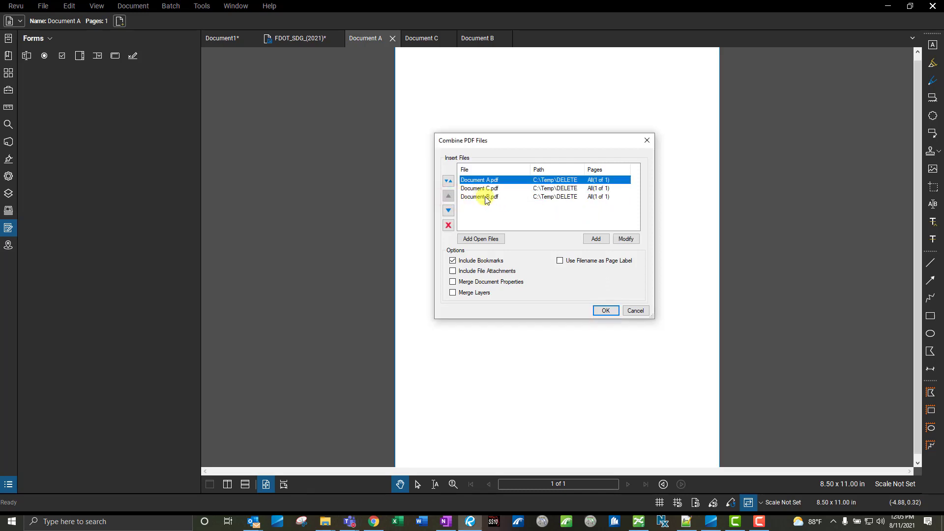
pyautogui.click(448, 210)
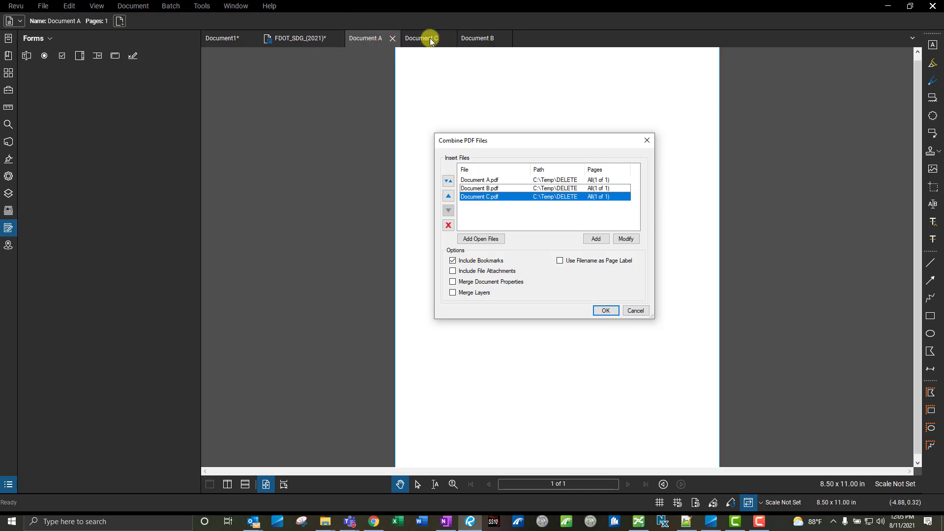
pyautogui.moveTo(458, 47)
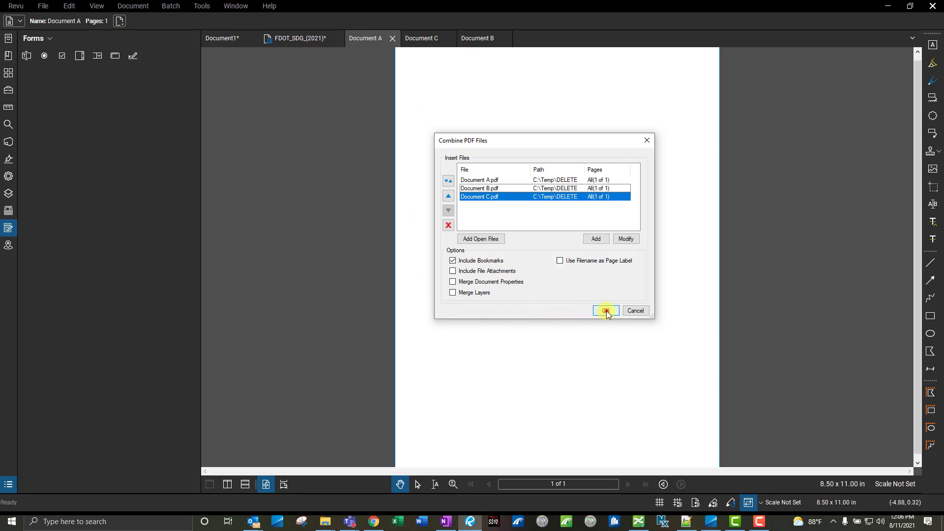
# - Combine into Document2 and check the Document A and Document C bookmarks
pyautogui.click(606, 311)
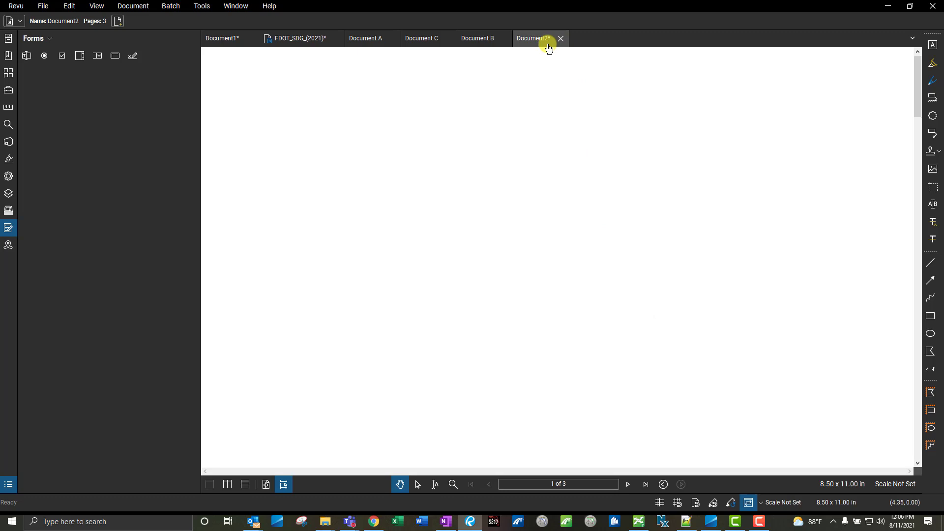
pyautogui.click(283, 485)
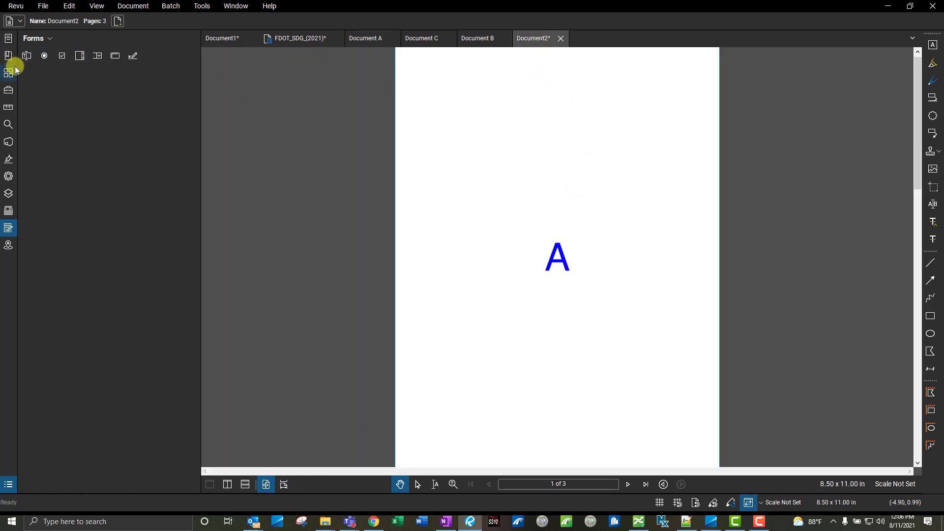
pyautogui.click(8, 60)
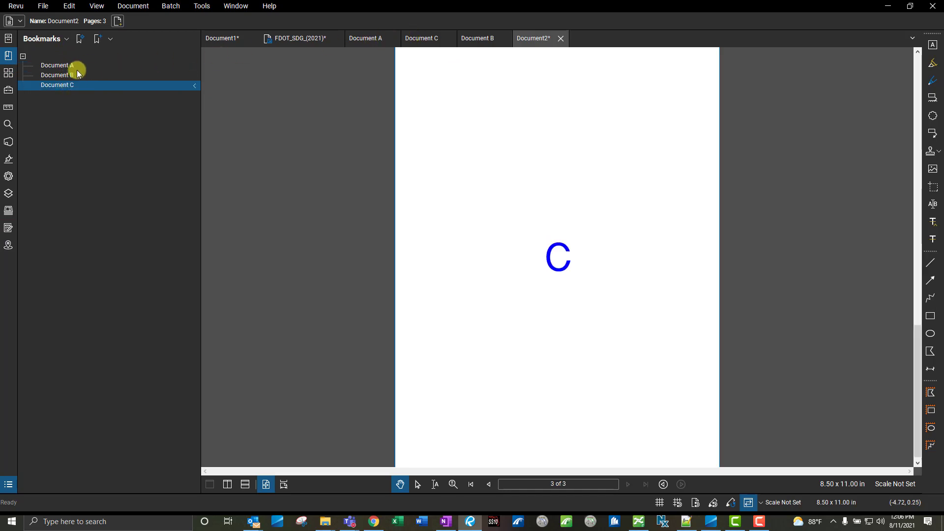
pyautogui.click(57, 65)
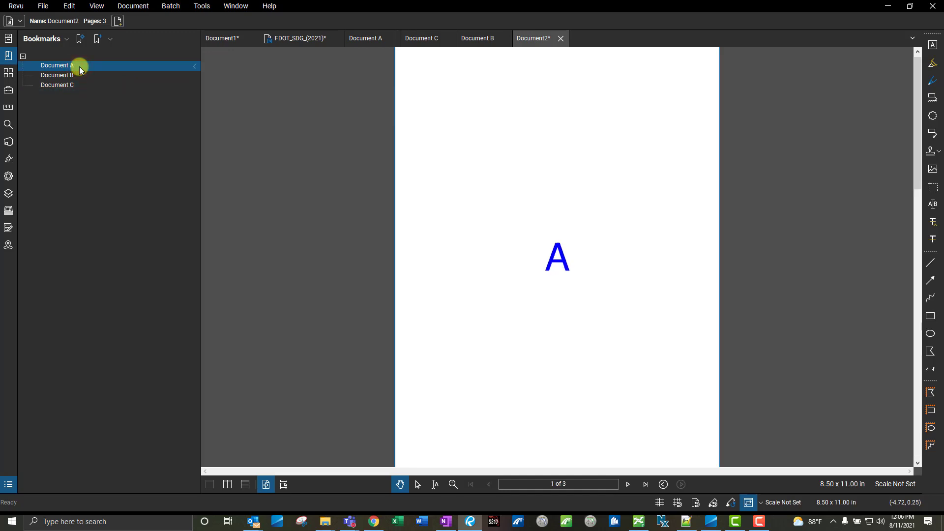
pyautogui.click(57, 85)
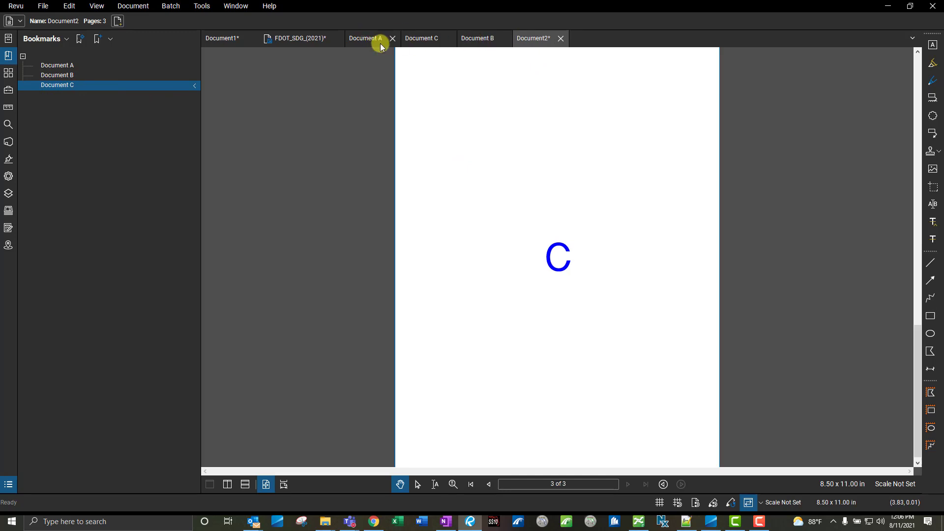
pyautogui.moveTo(367, 39)
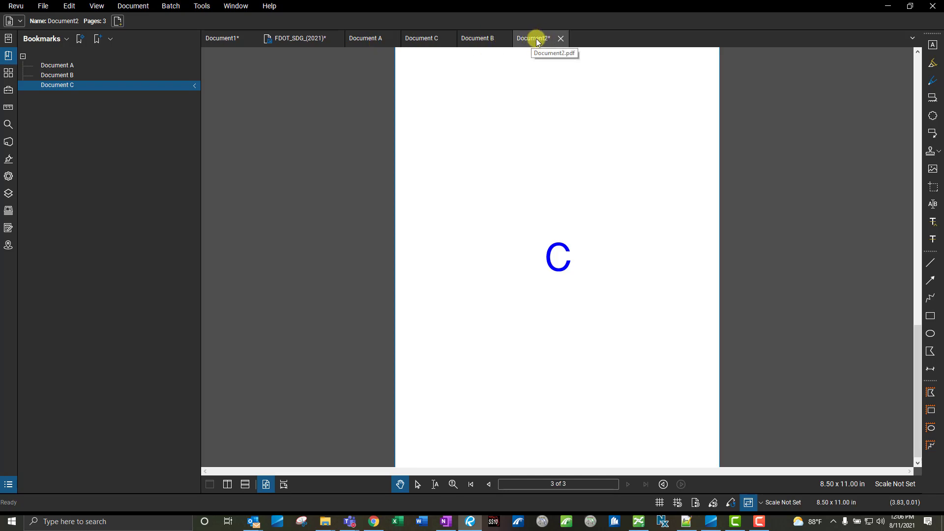
# - Save the combined document to disk, starting the file name 'Combi'
pyautogui.click(43, 6)
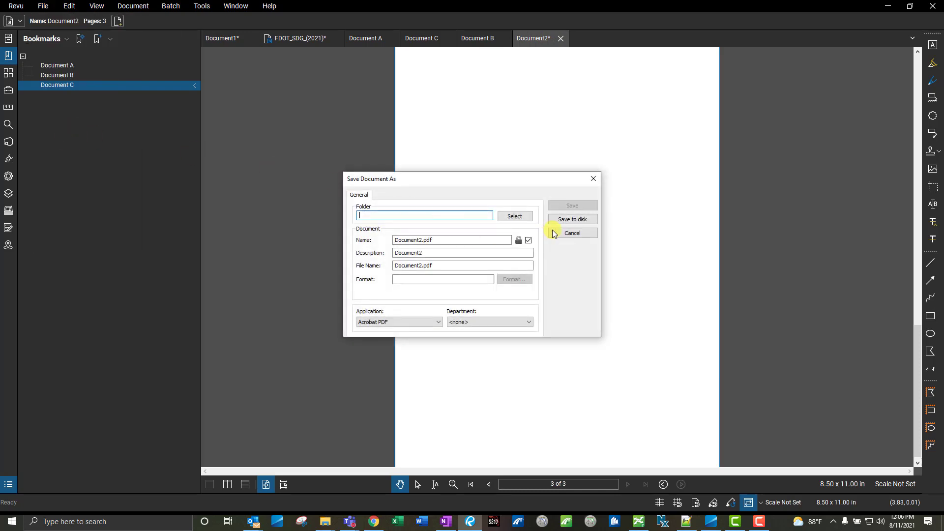
pyautogui.click(571, 218)
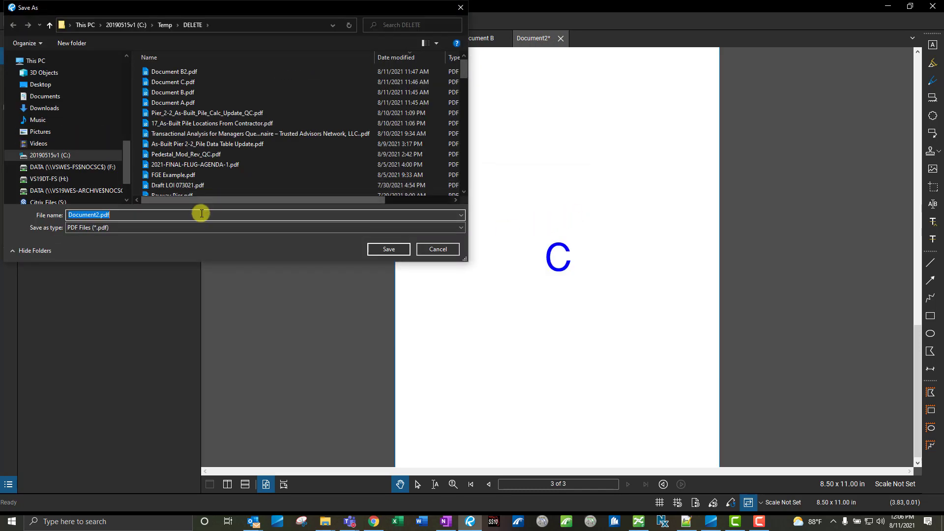
pyautogui.write('Combi')
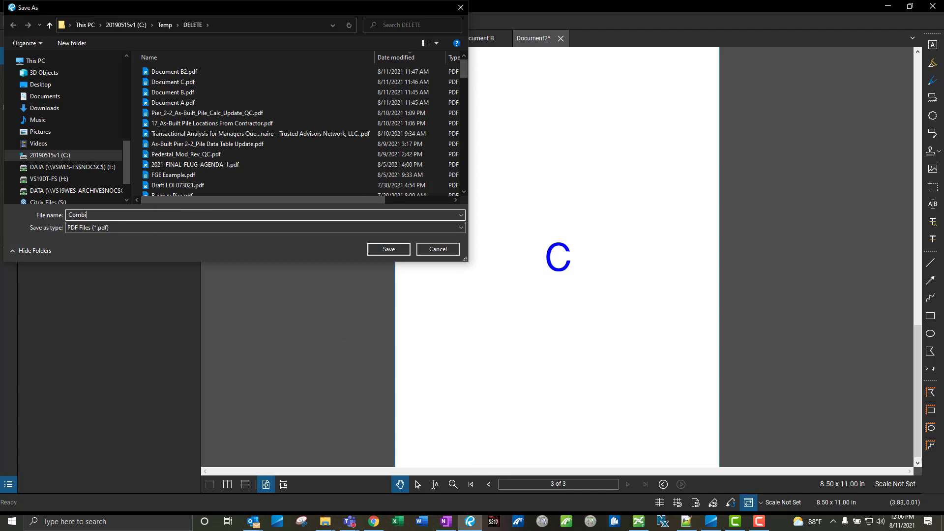